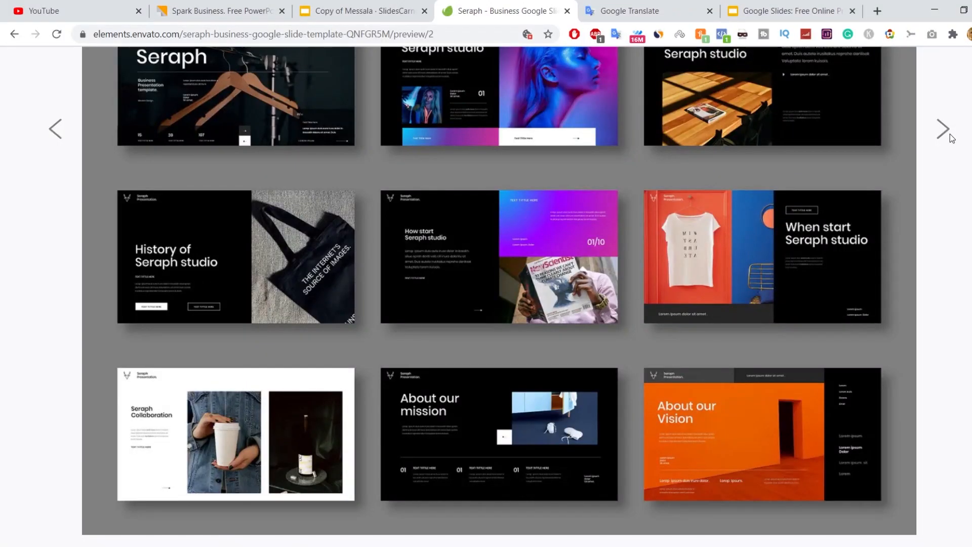
Advance the Seraph template's slide previews through pages 3 and 4.
click(943, 129)
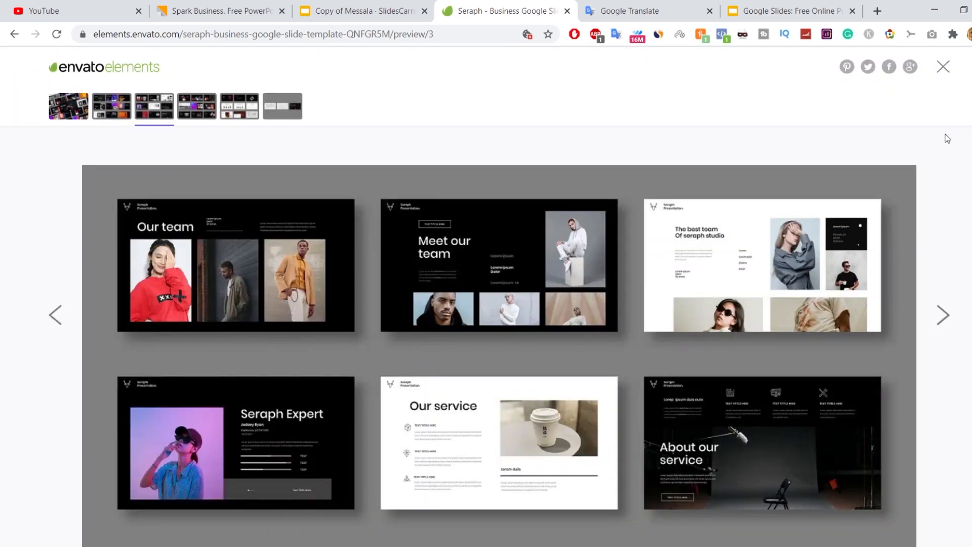
scroll(down, 3)
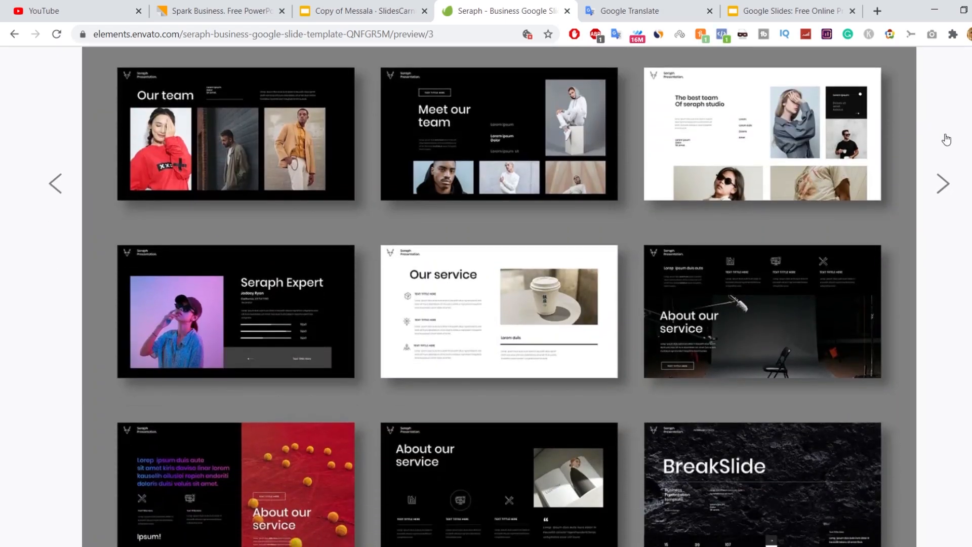
scroll(down, 3)
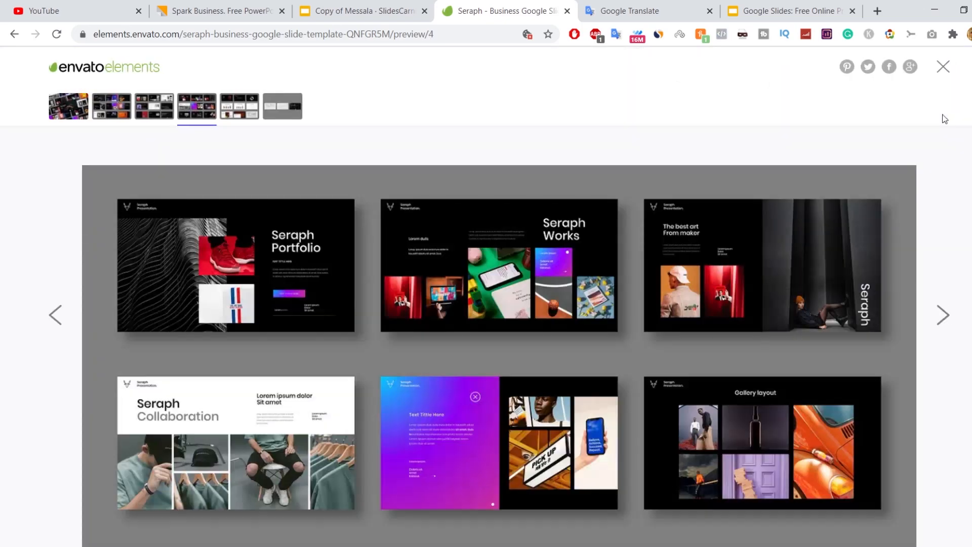
click(238, 11)
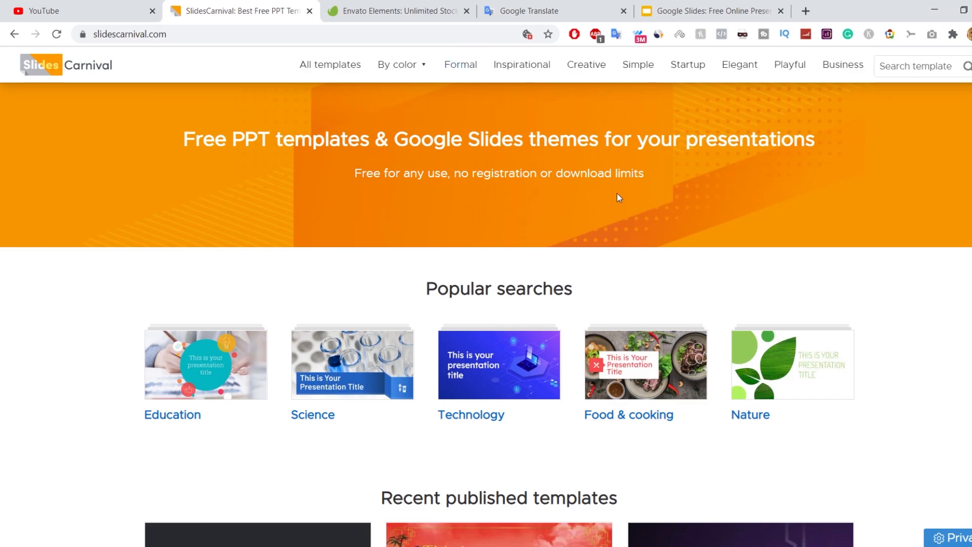
scroll(down, 3)
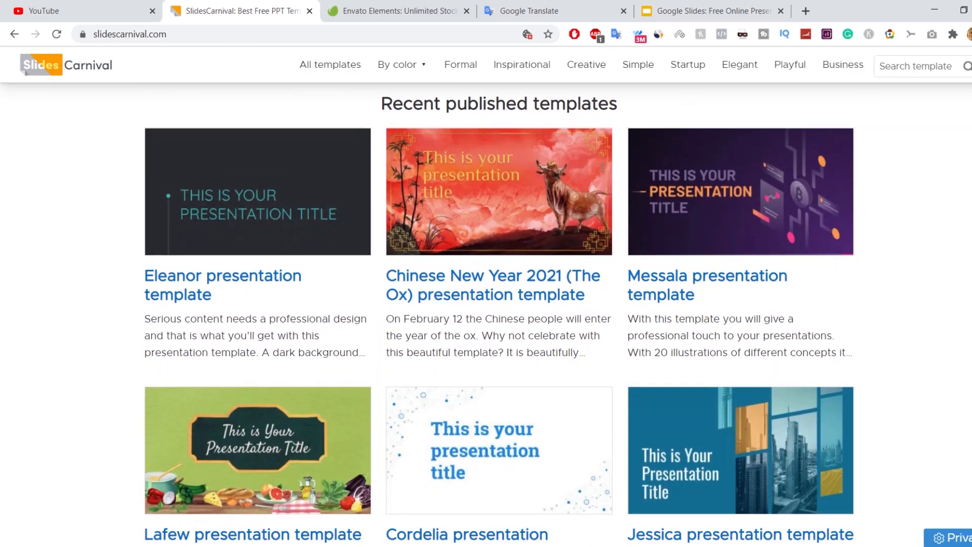
scroll(down, 3)
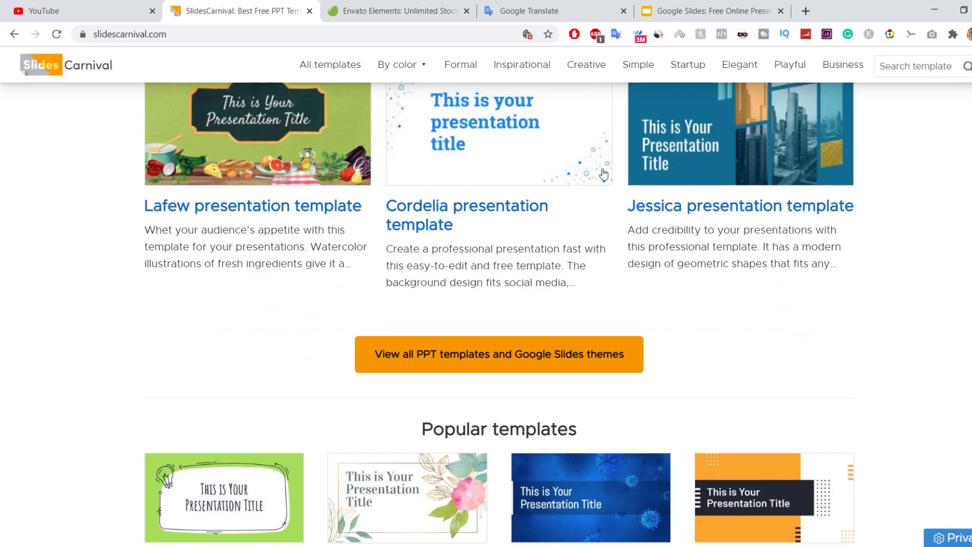
scroll(down, 3)
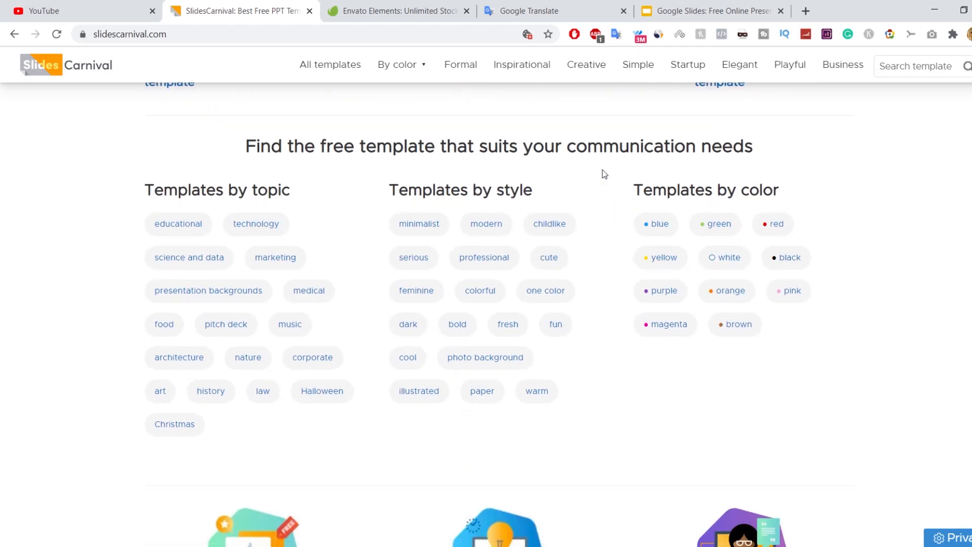
scroll(down, 3)
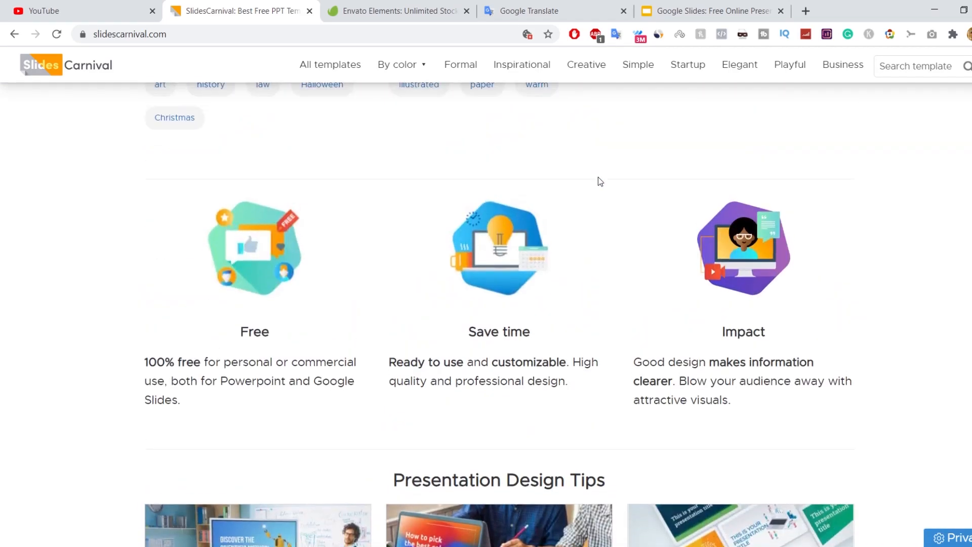
scroll(down, 3)
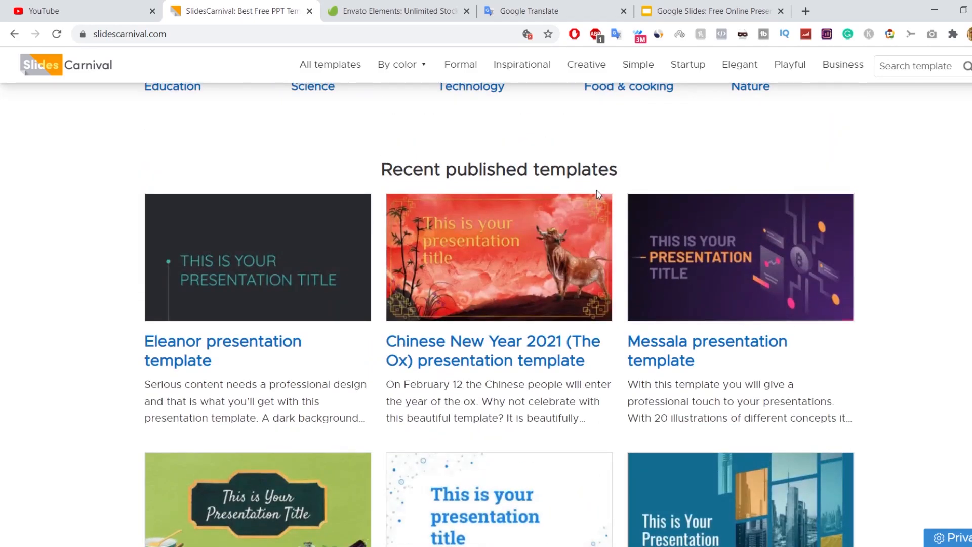
scroll(down, 3)
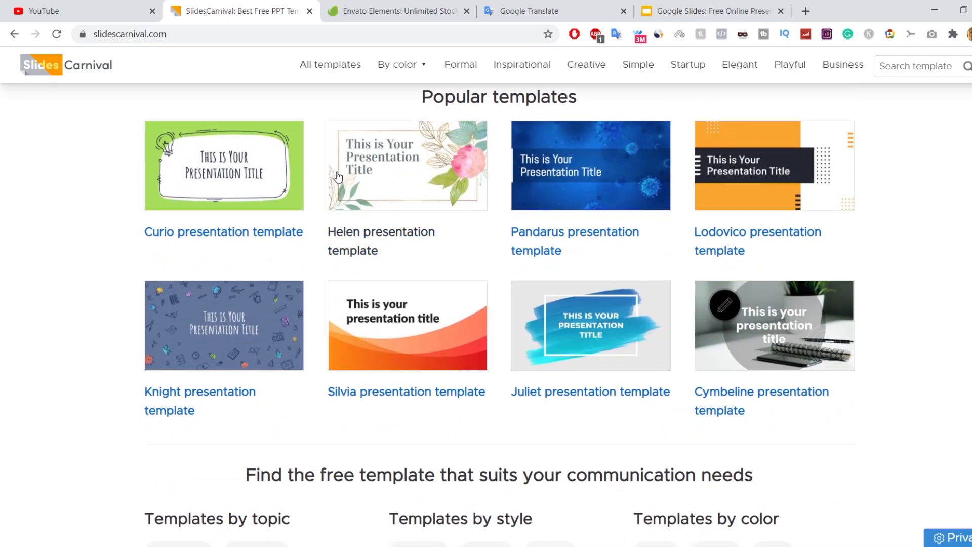
scroll(down, 3)
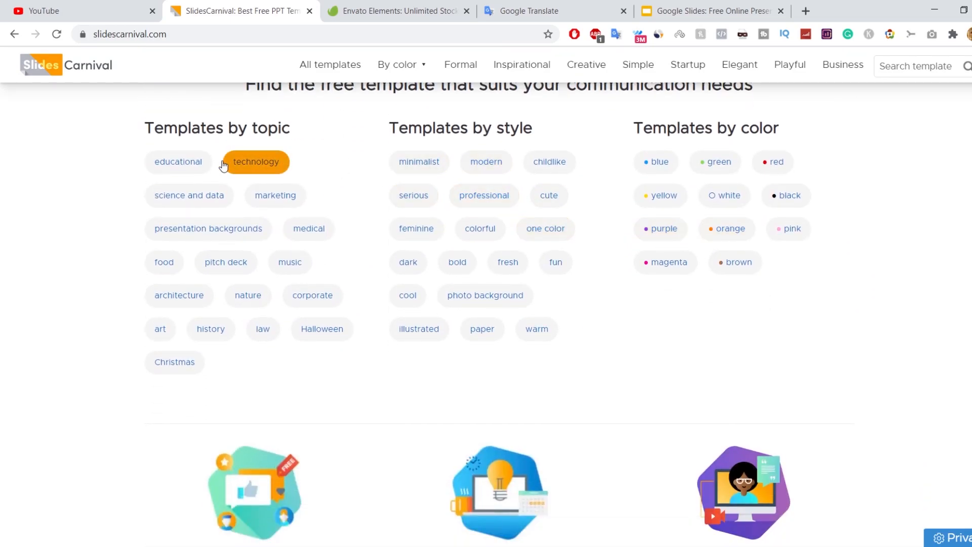
Filter SlidesCarnival templates by the marketing topic and open the Messala template.
click(275, 195)
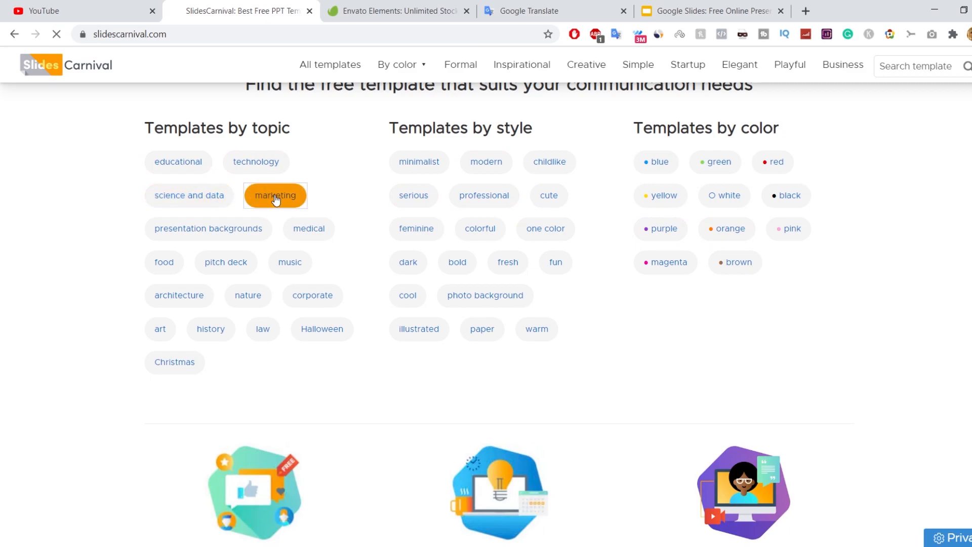
click(275, 195)
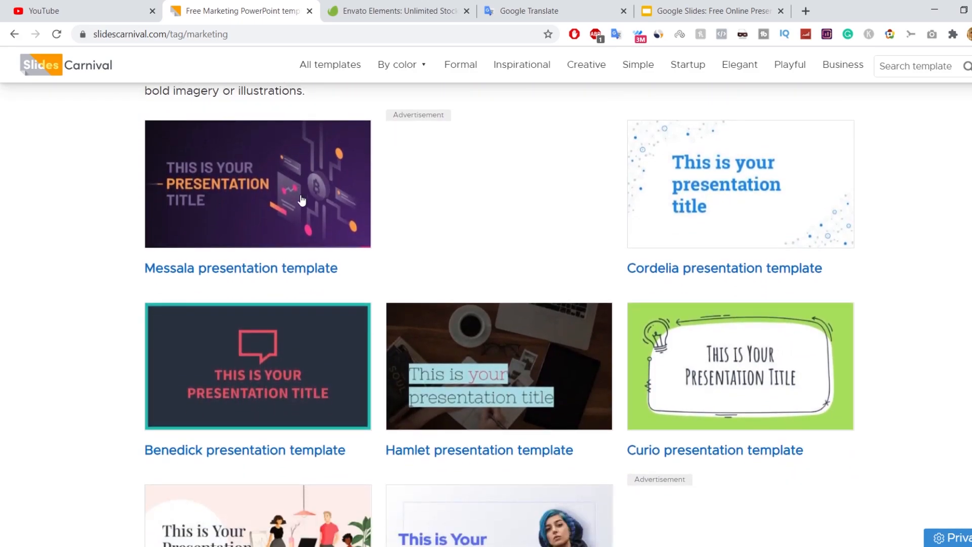
mouse_move(306, 204)
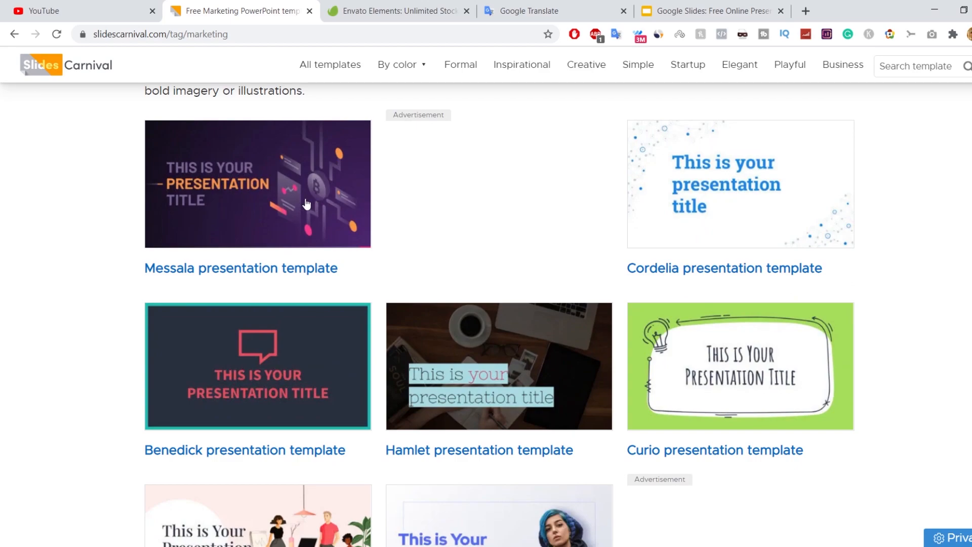
click(257, 183)
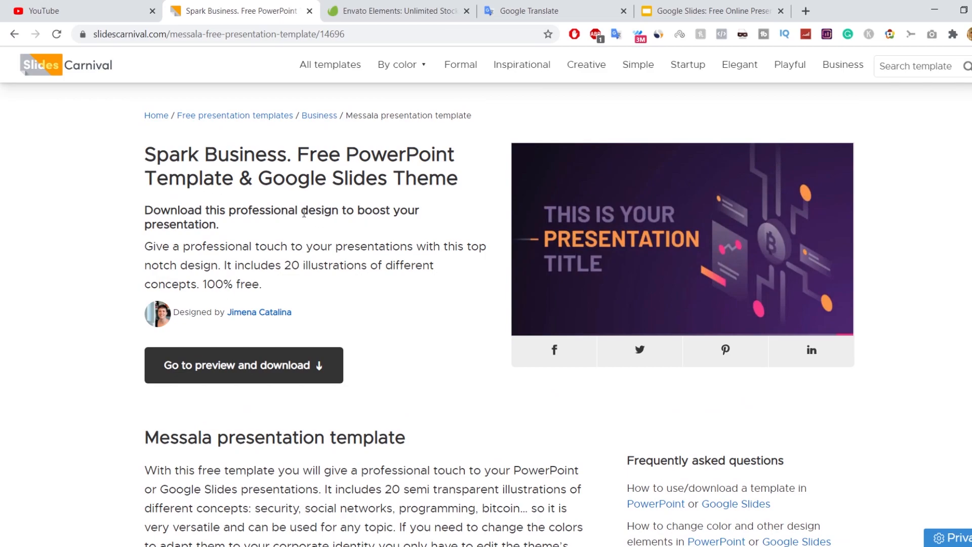
Scroll through Messala's details and choose 'Use as Google Slides theme'.
scroll(down, 3)
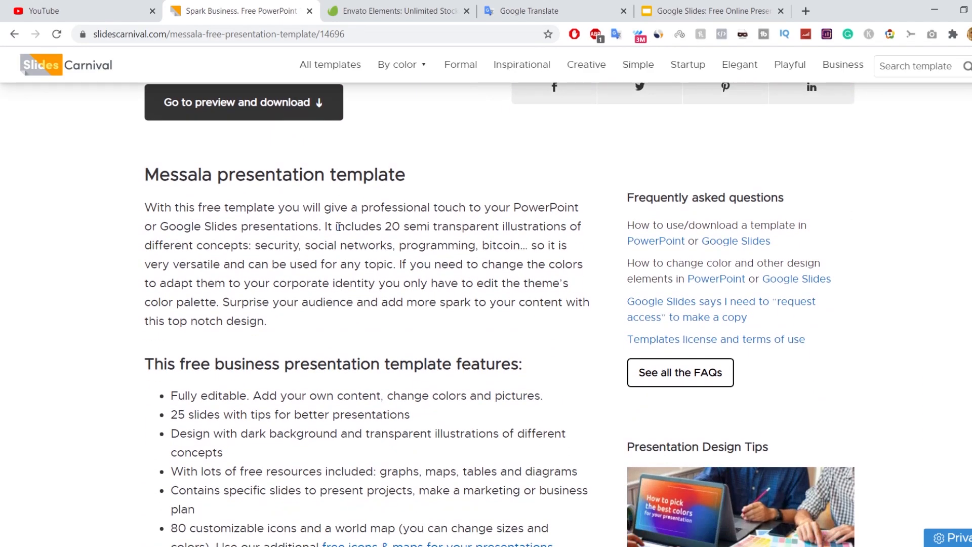
scroll(down, 3)
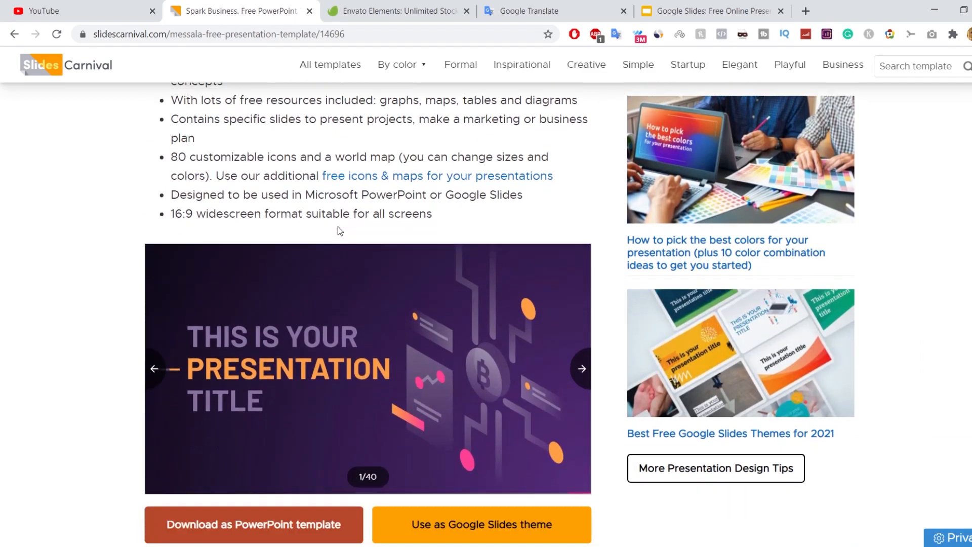
scroll(down, 3)
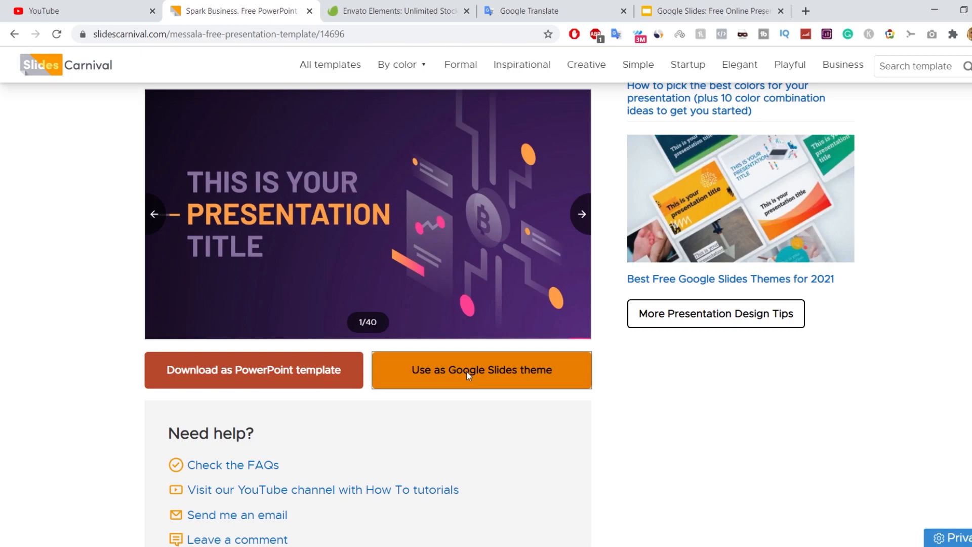
click(481, 371)
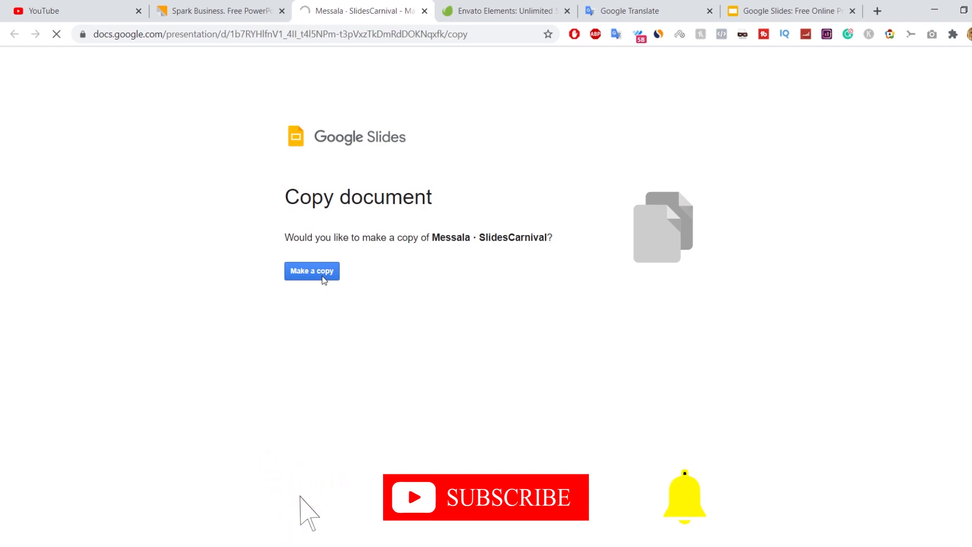
Make a personal copy of the Messala · SlidesCarnival presentation.
click(312, 271)
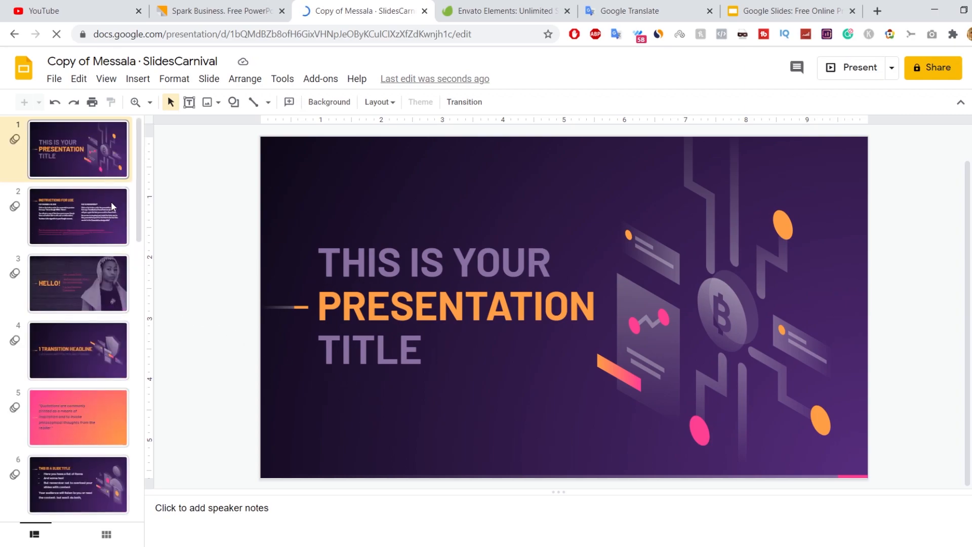
click(78, 215)
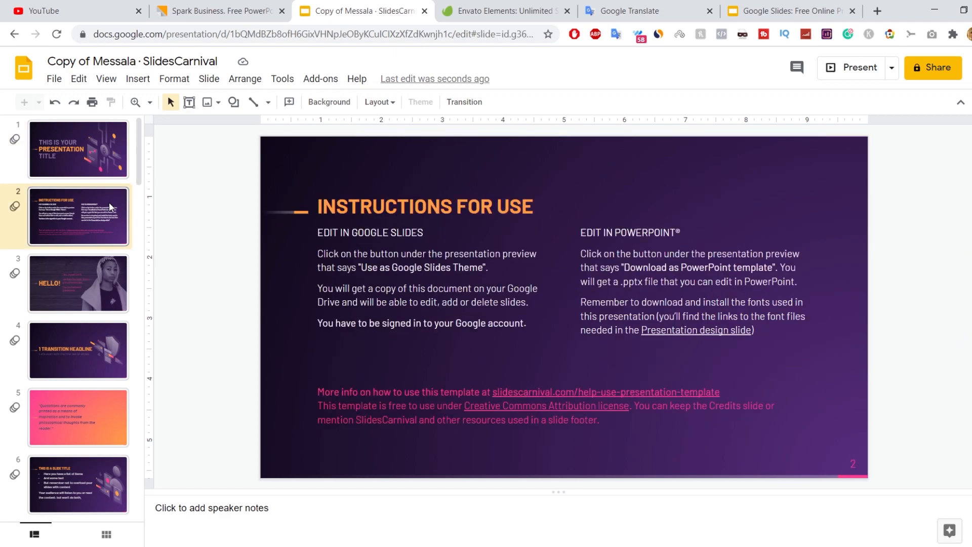
click(80, 350)
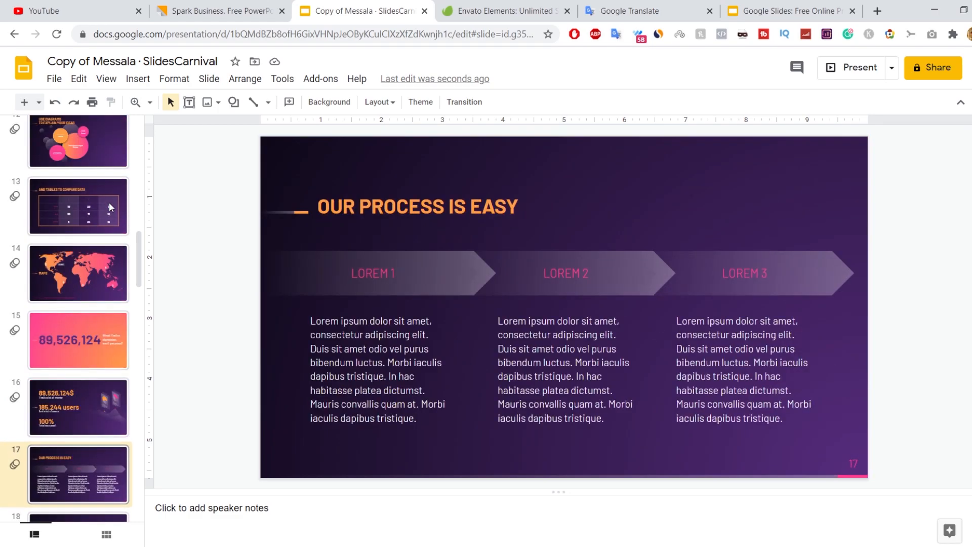
click(506, 10)
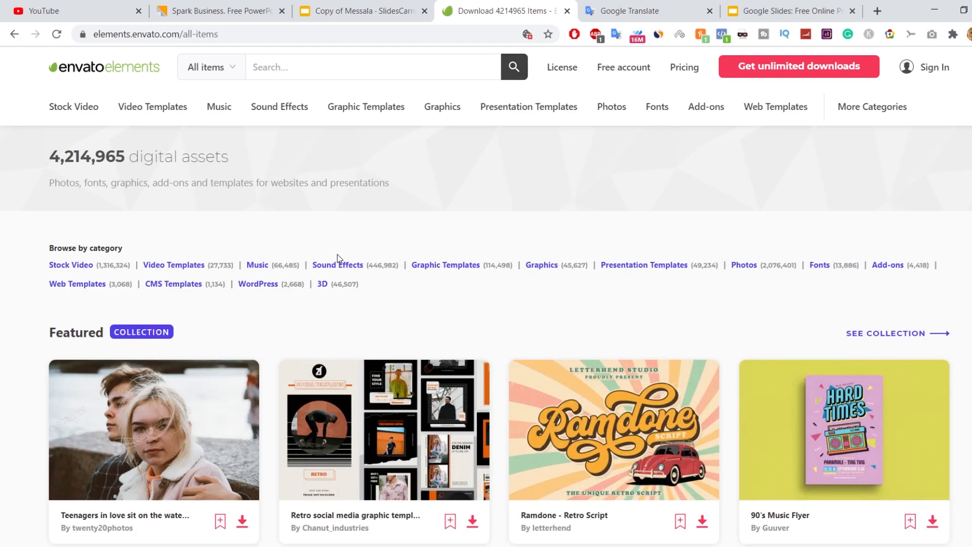
Highlight the 4,214,965 assets count, then review the Individual plan pricing card.
drag(50, 157, 199, 156)
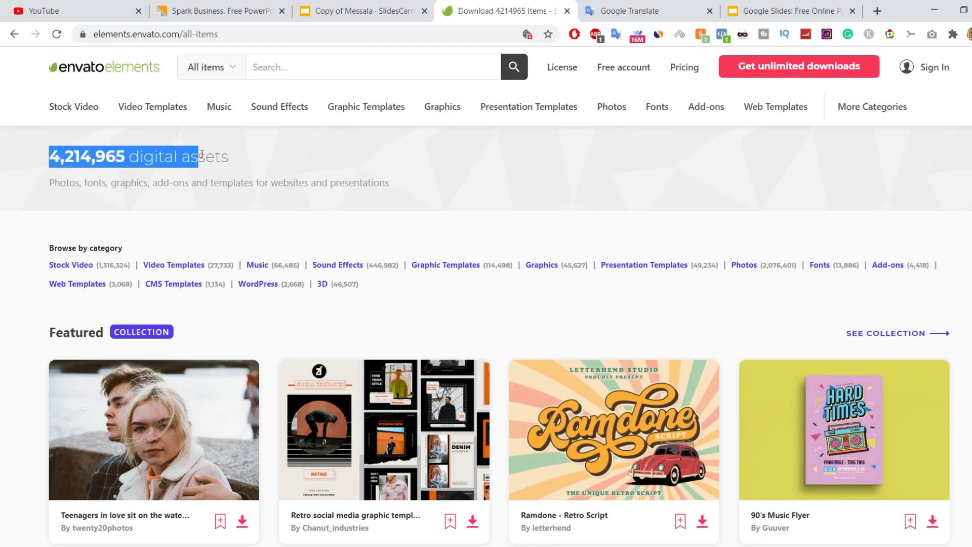
click(461, 169)
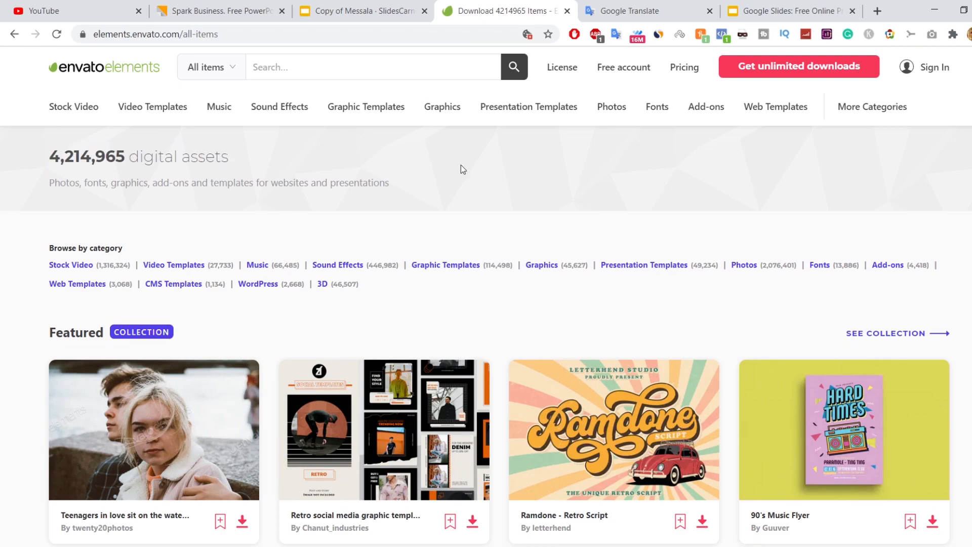
mouse_move(487, 215)
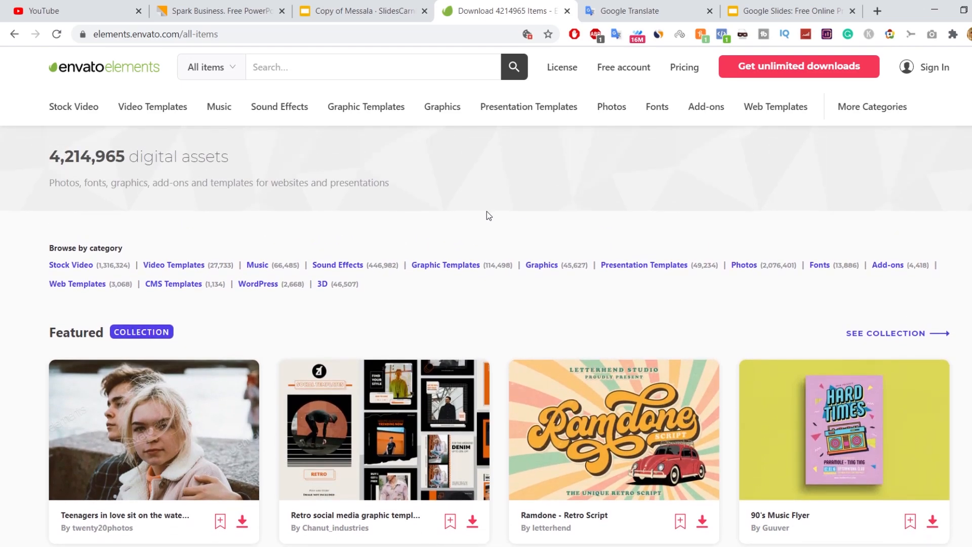
mouse_move(70, 265)
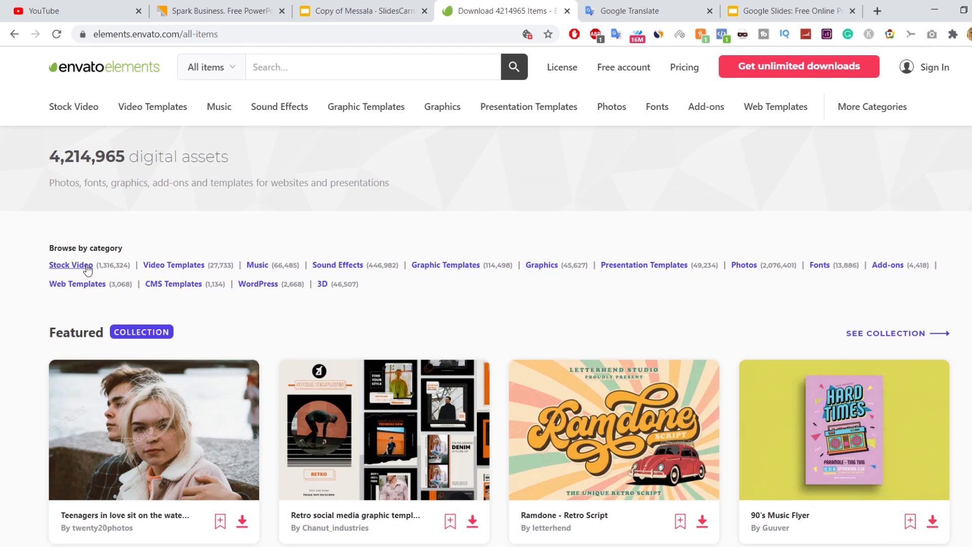
mouse_move(257, 269)
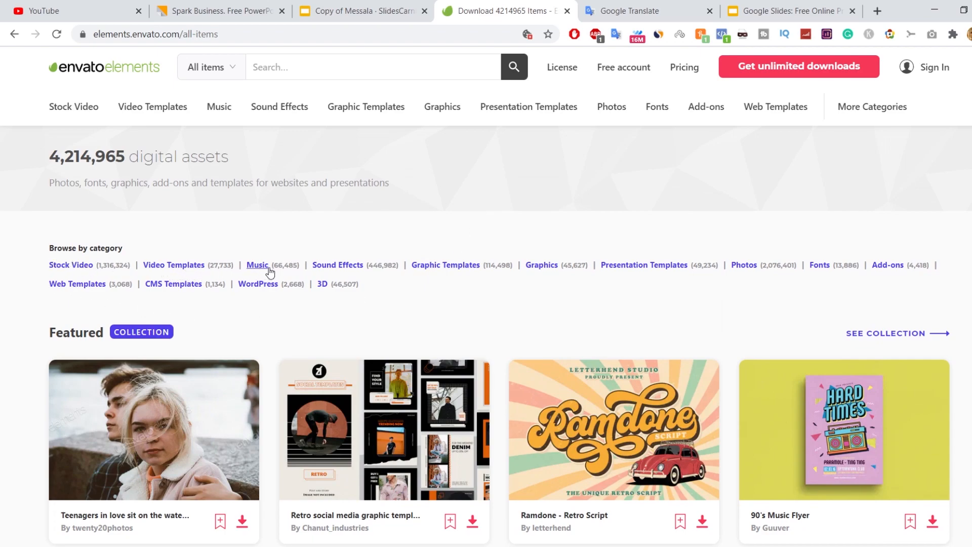
mouse_move(595, 268)
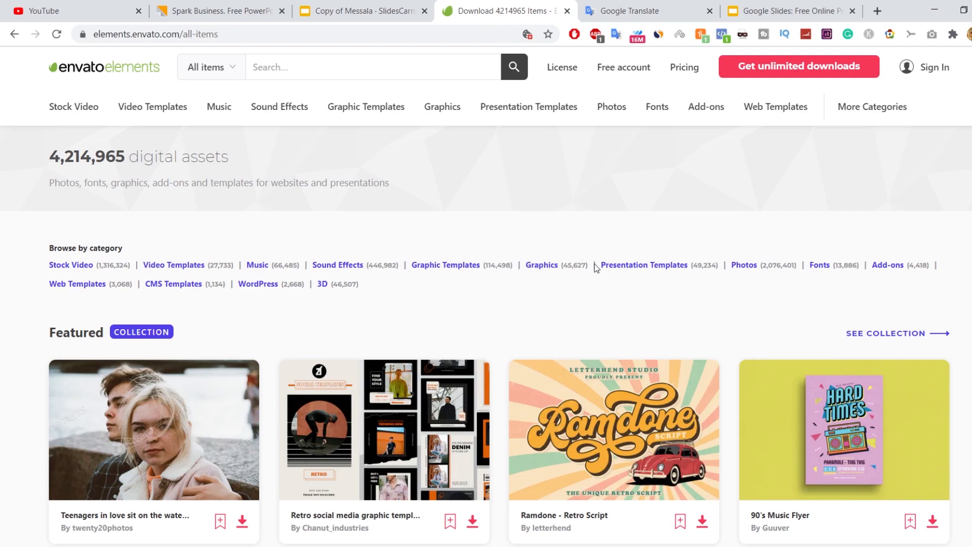
mouse_move(673, 275)
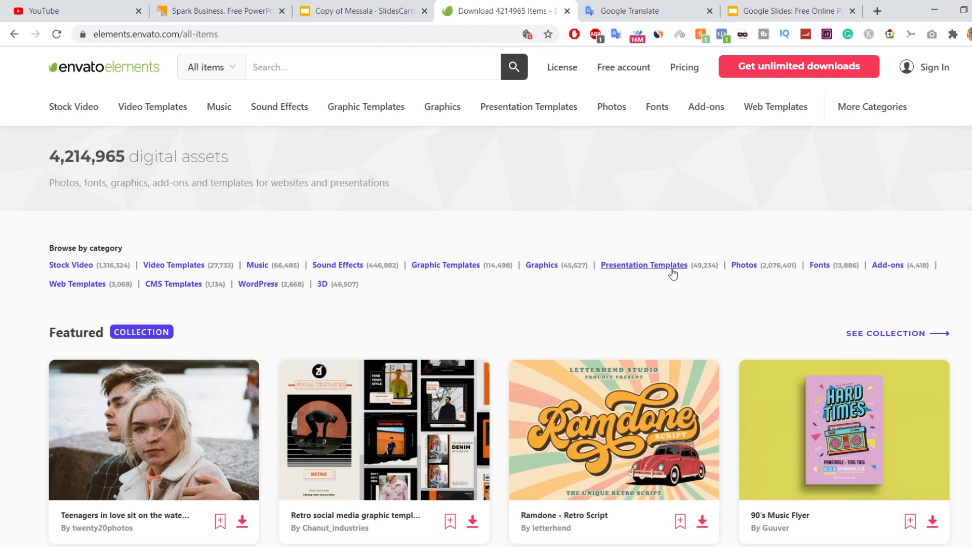
click(685, 67)
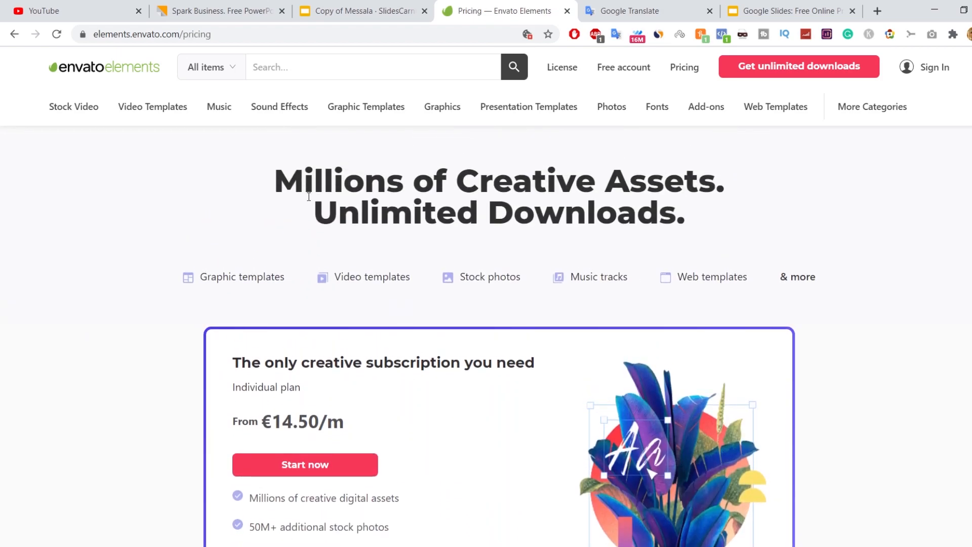
scroll(down, 3)
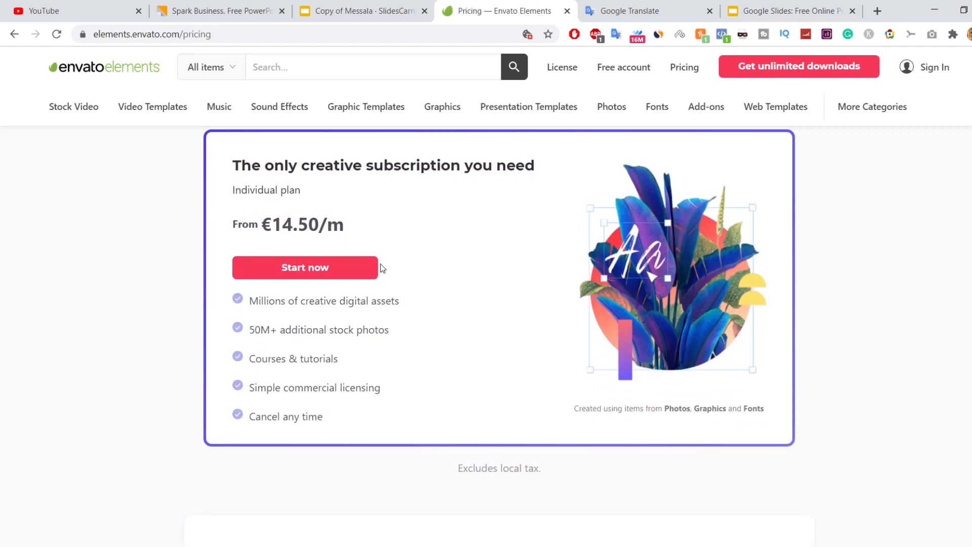
scroll(up, 3)
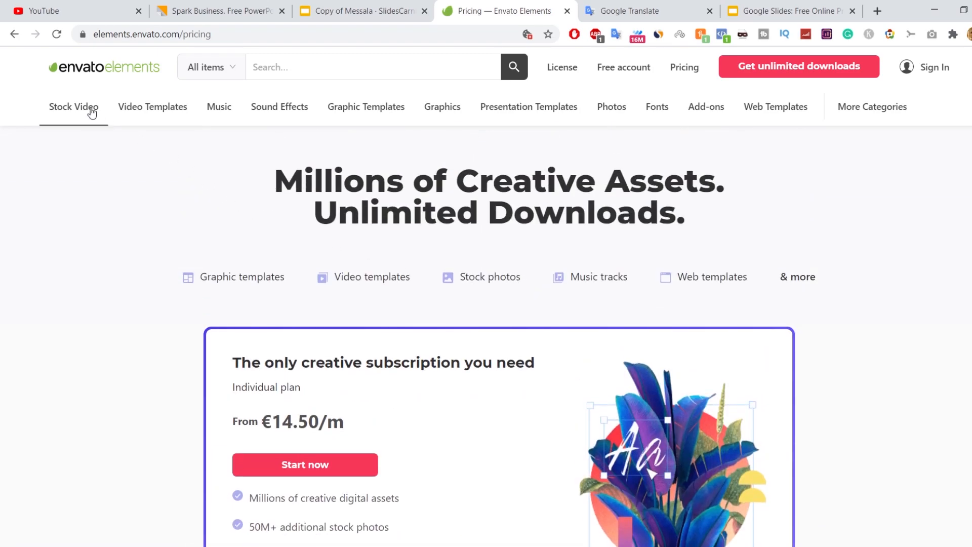
click(73, 107)
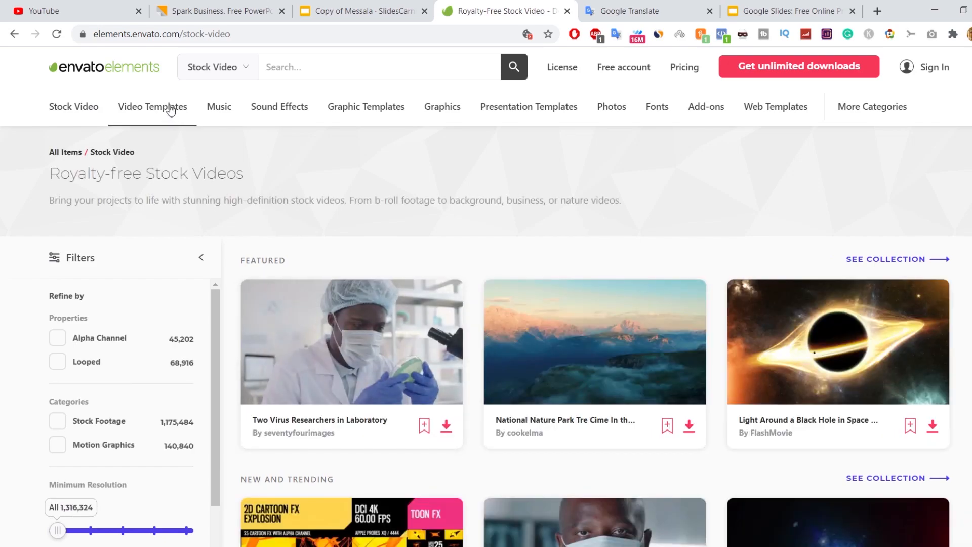
Browse the Video Templates, Music, Sound Effects and Graphic Templates categories.
click(152, 107)
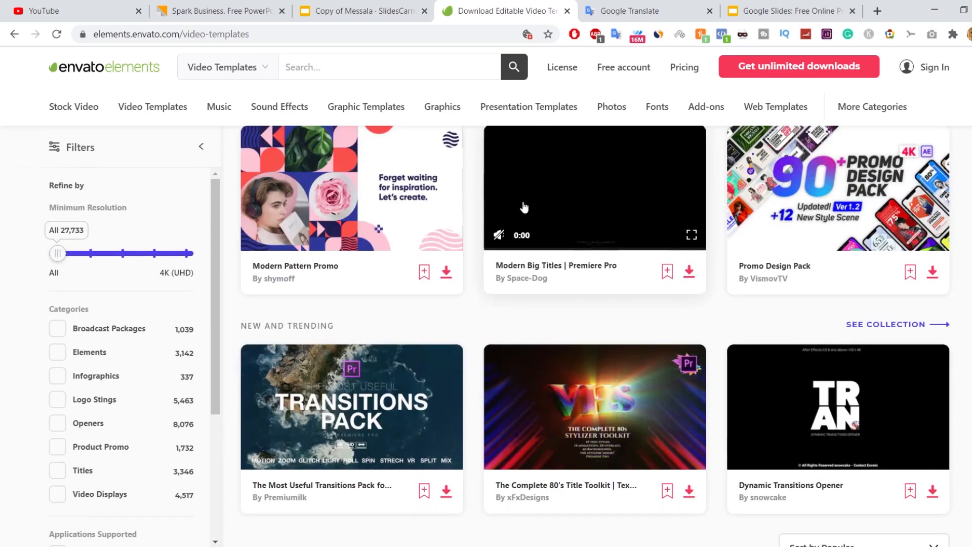
click(219, 106)
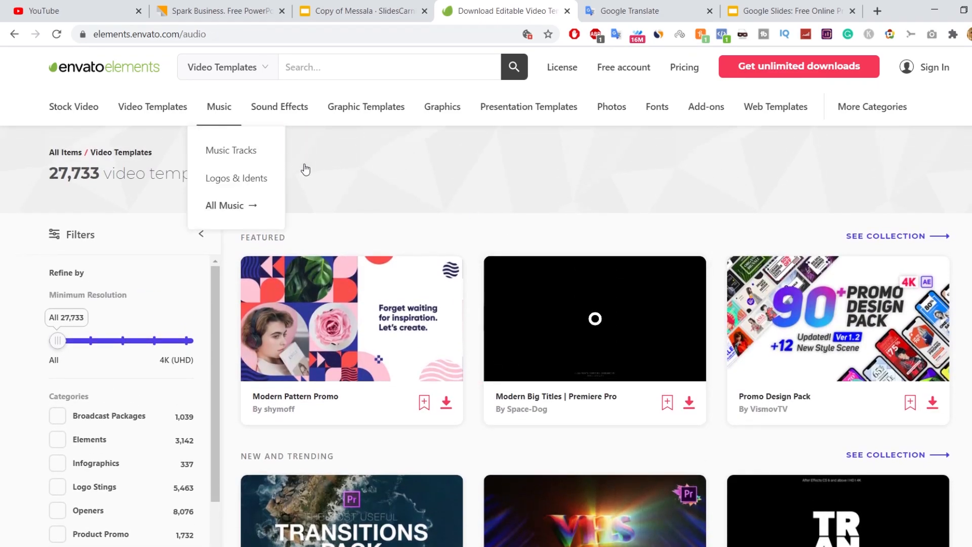
click(225, 206)
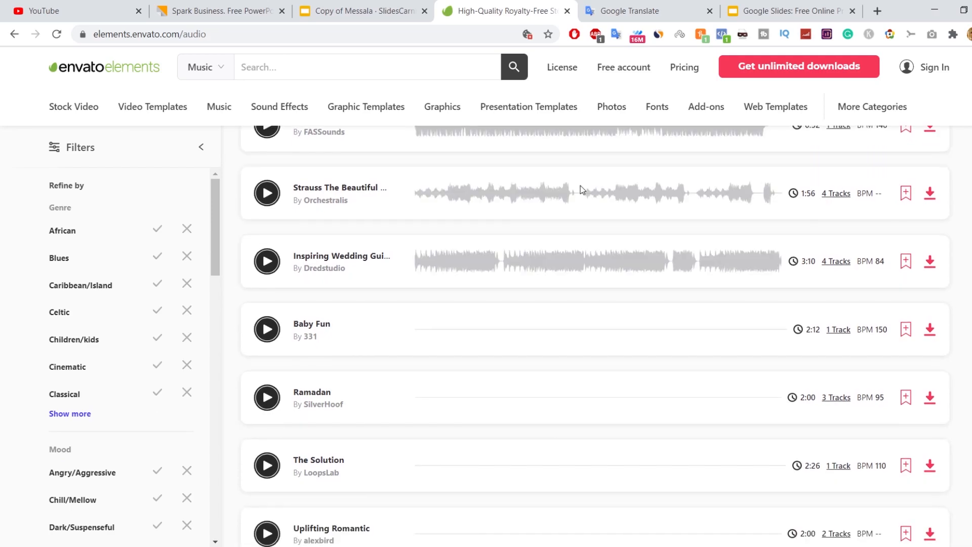
click(279, 106)
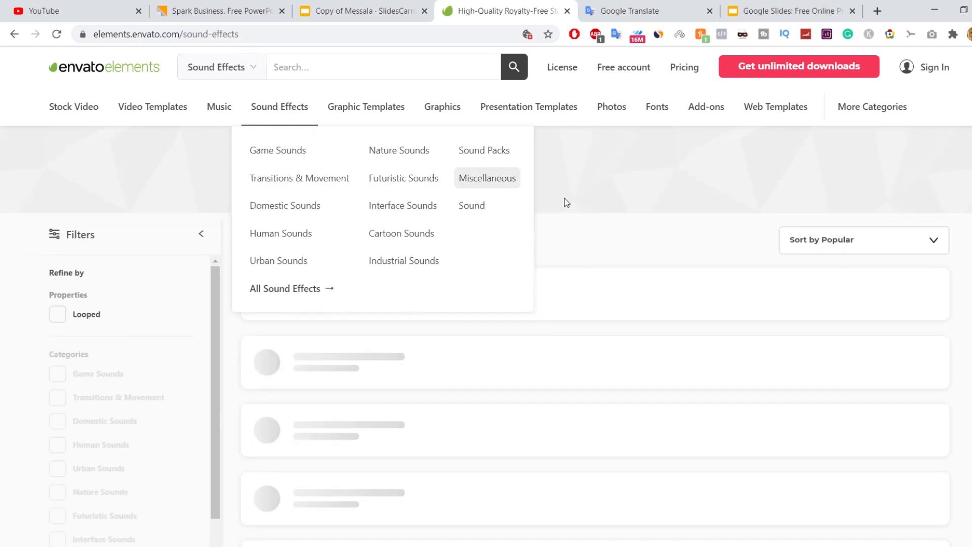
mouse_move(366, 107)
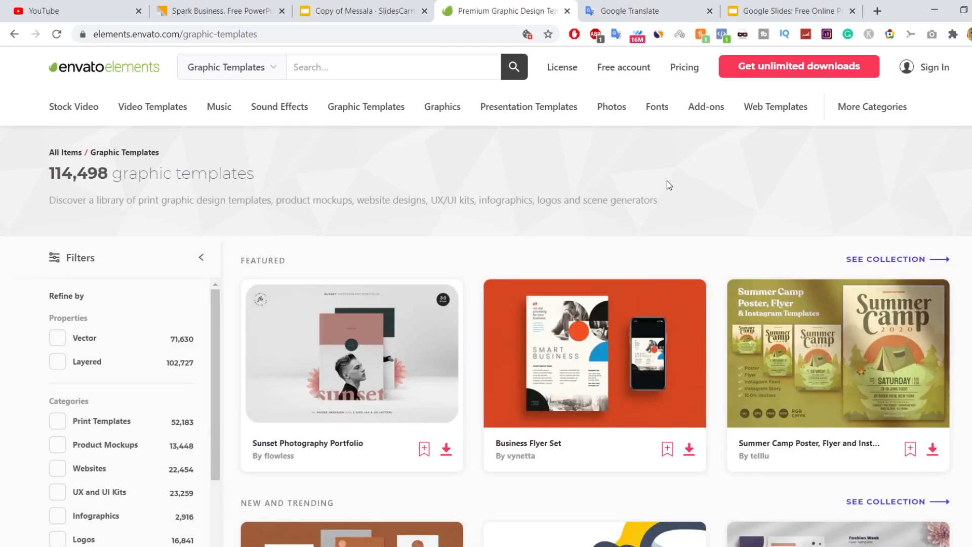
Open Presentation Templates and tick the Google Slides application filter.
click(528, 107)
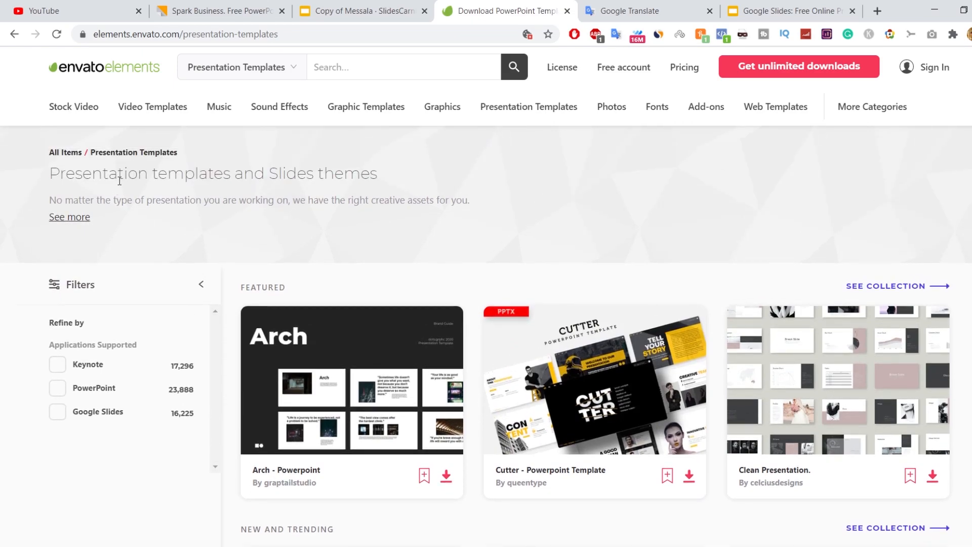
scroll(down, 3)
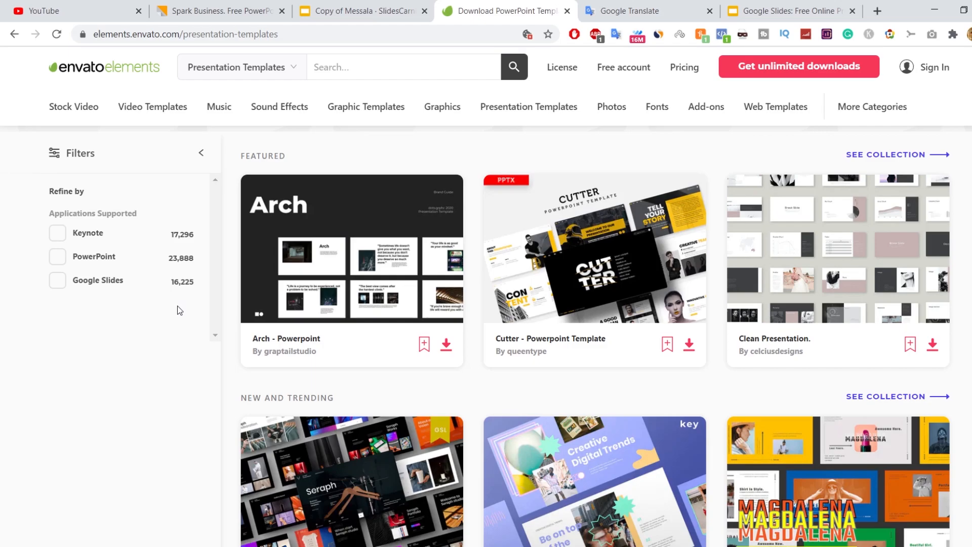
click(57, 274)
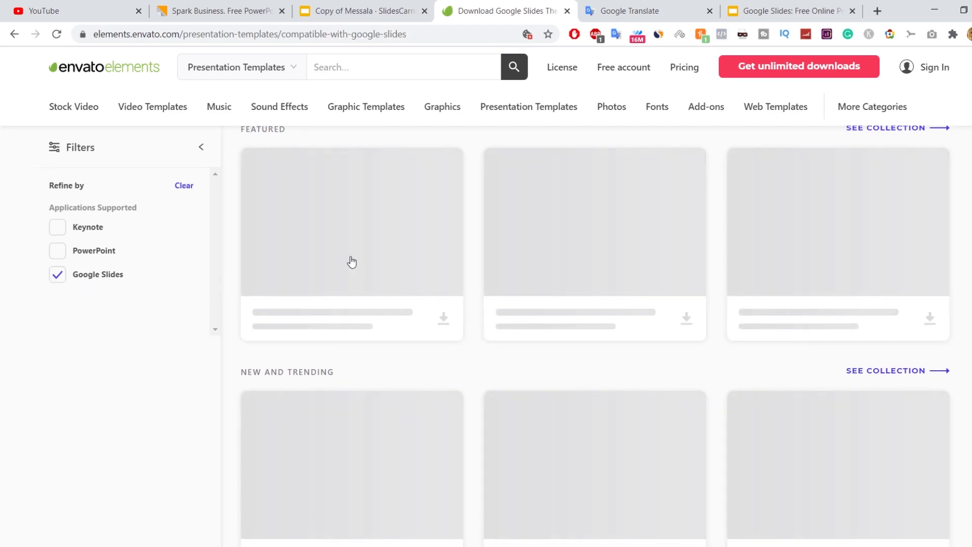
Search 'marketing' and scroll through the 4,075 Google Slides template results.
text(ma)
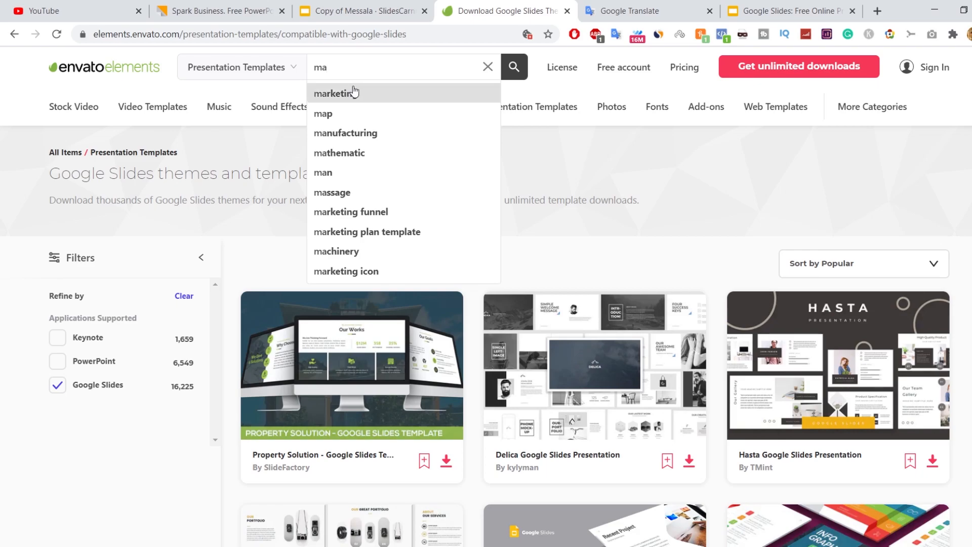
click(335, 93)
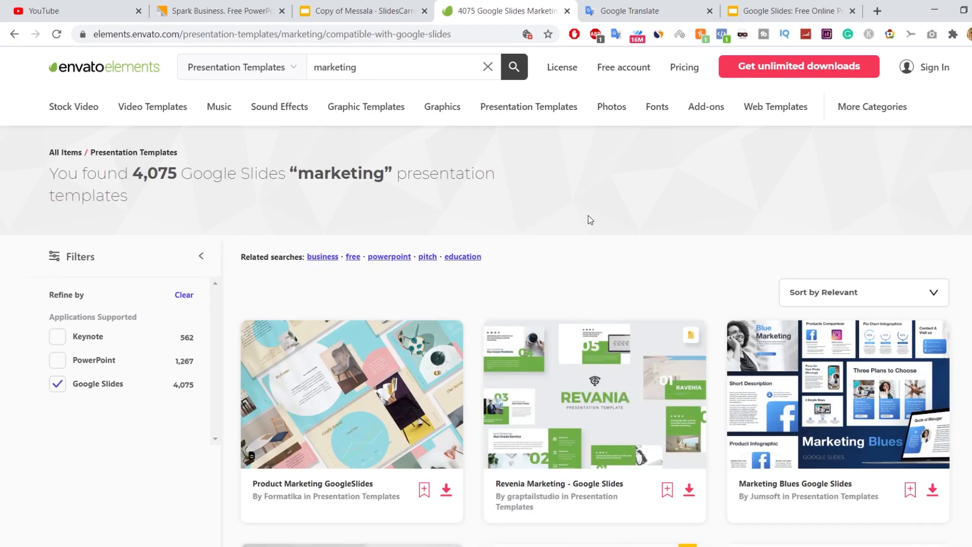
scroll(down, 3)
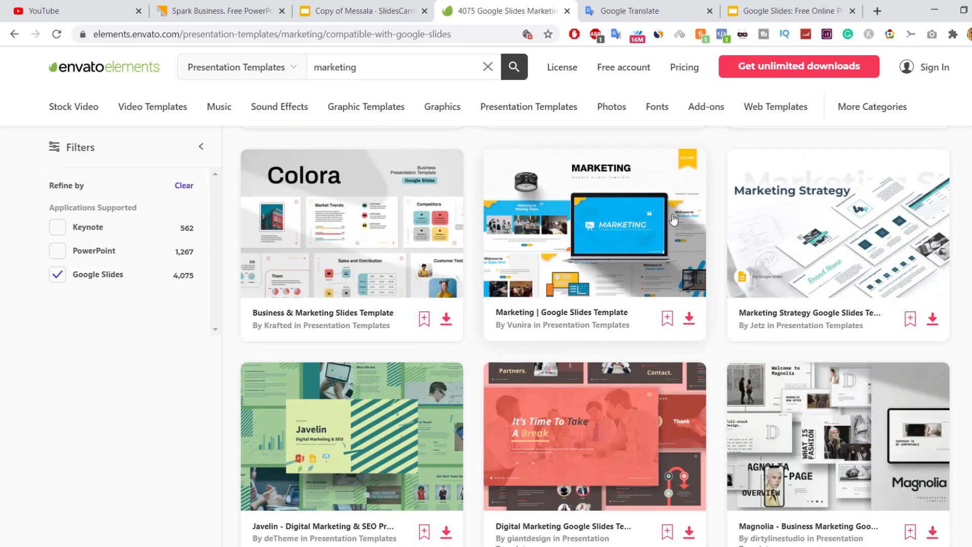
scroll(down, 3)
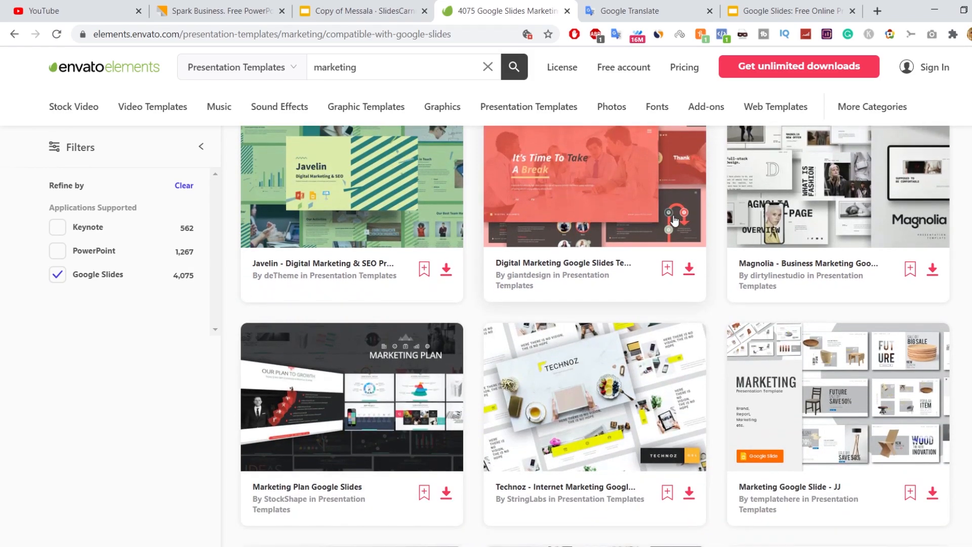
scroll(down, 3)
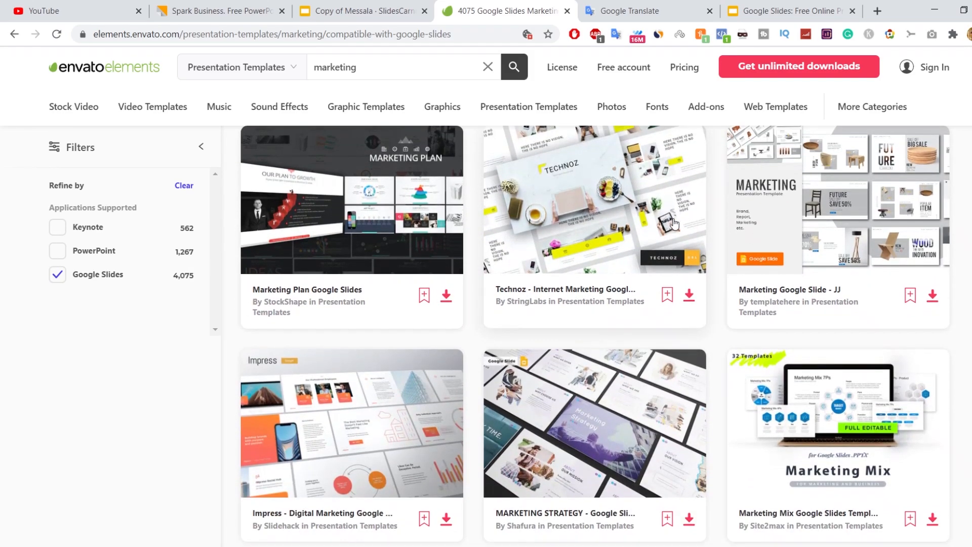
scroll(down, 3)
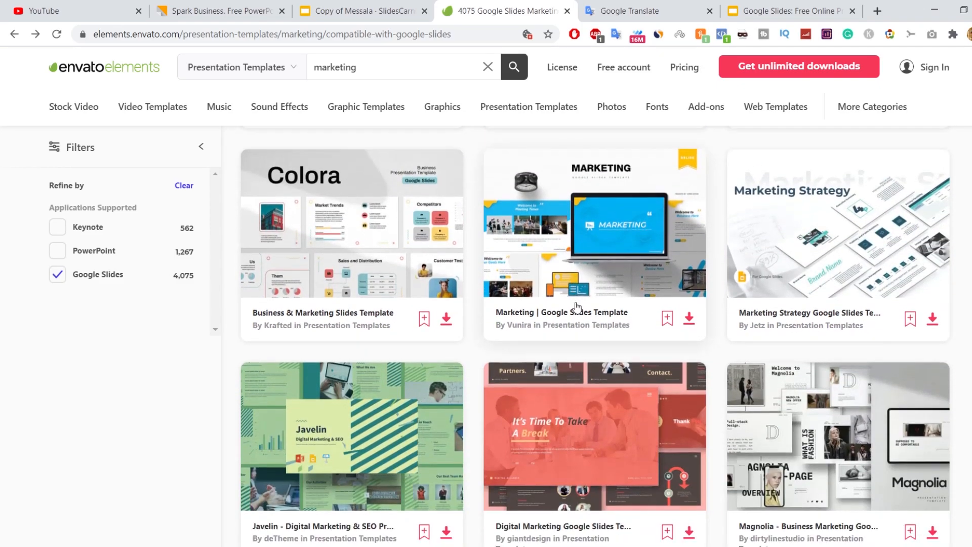
Browse the Marketing template's preview slides, close the gallery, and open the Seraph item.
click(594, 224)
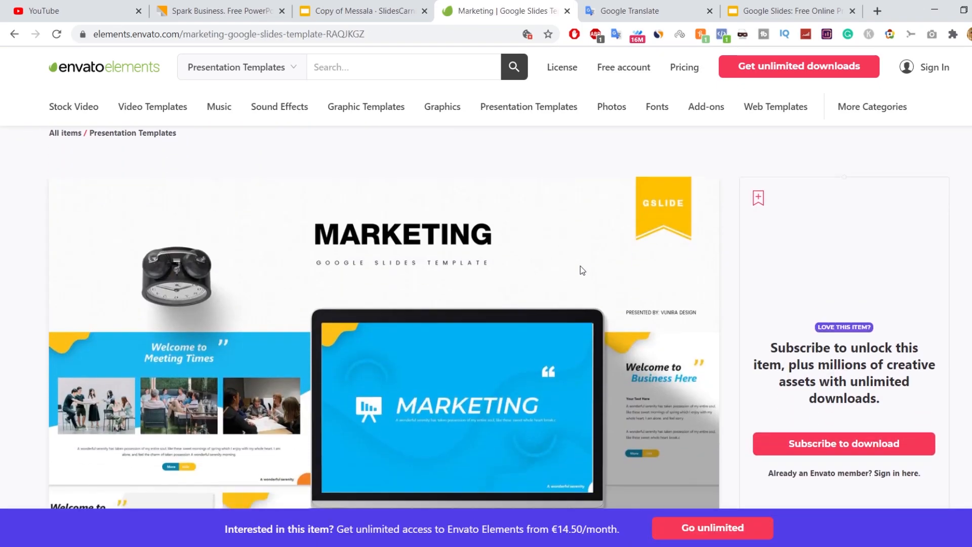
scroll(down, 3)
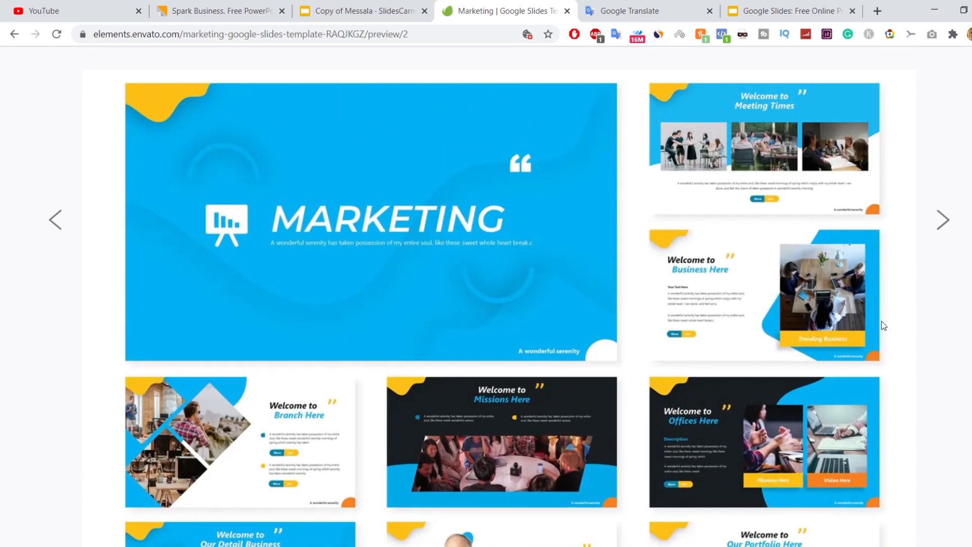
click(943, 209)
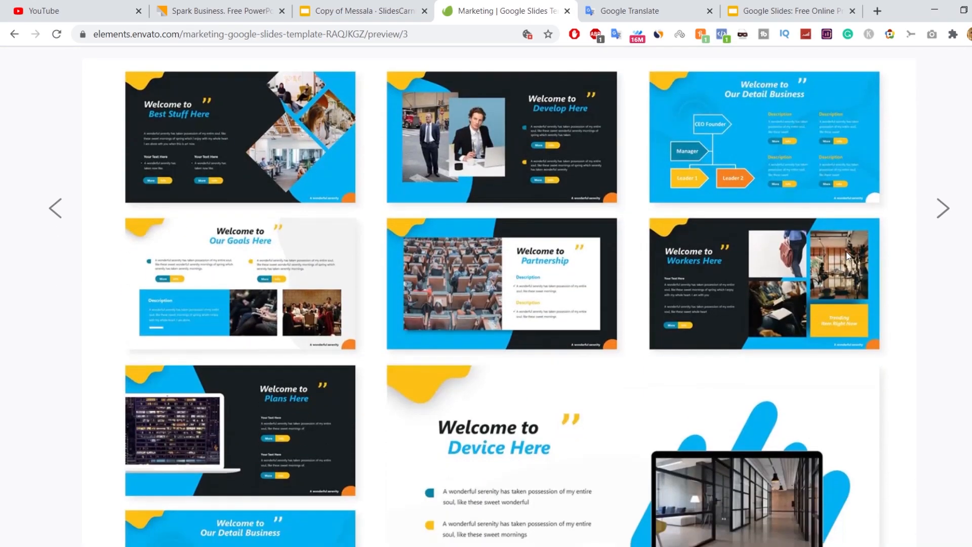
scroll(down, 3)
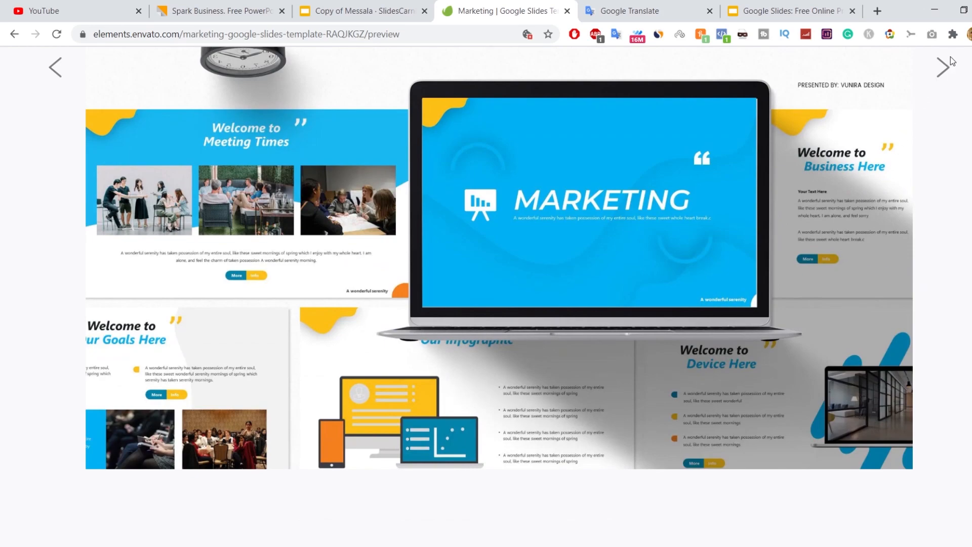
scroll(down, 3)
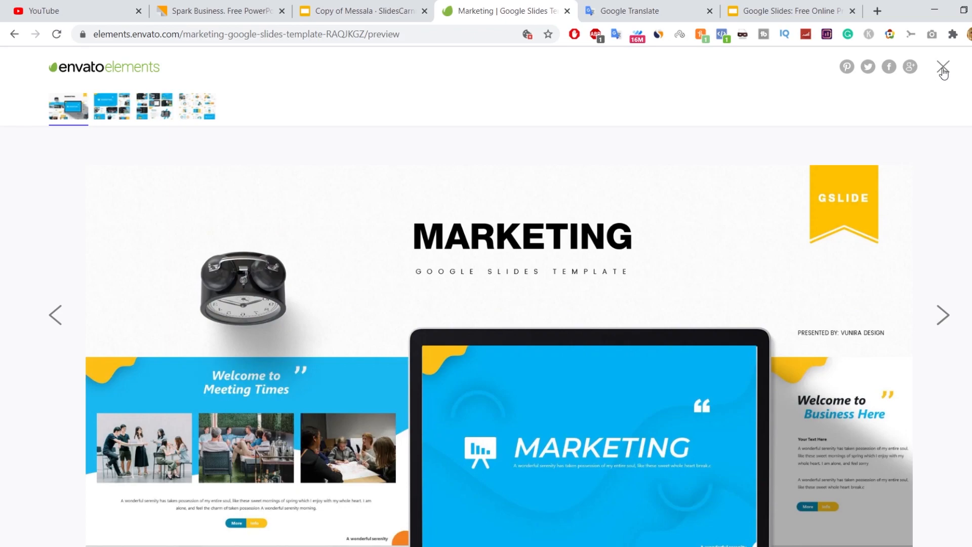
click(942, 66)
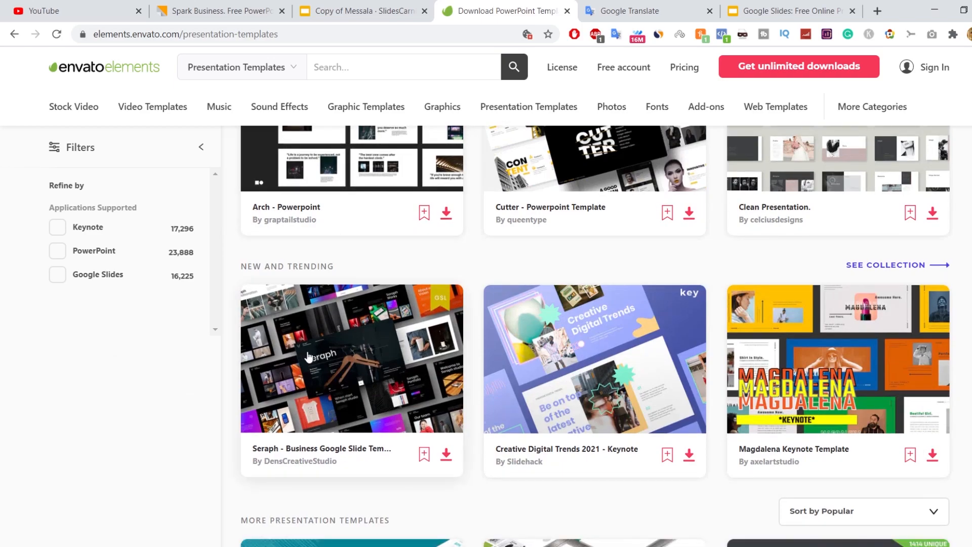
click(351, 359)
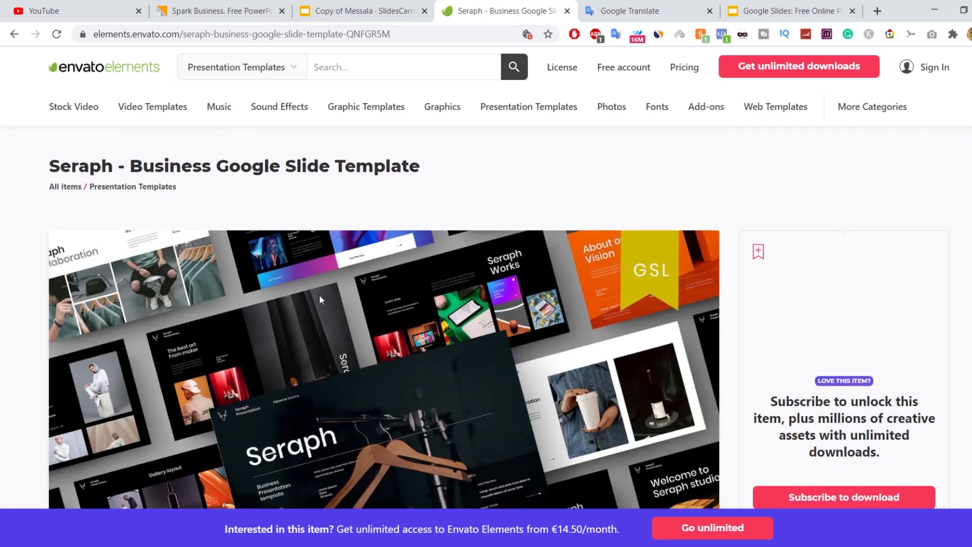